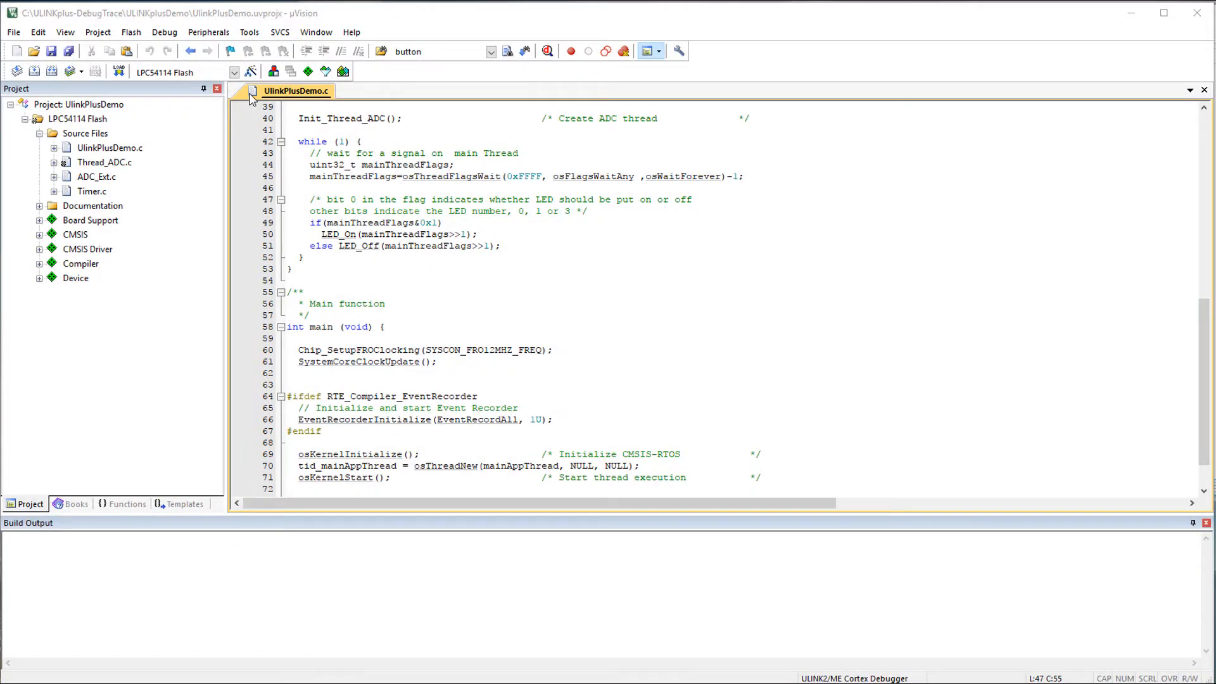
- Select ULINKplus Debugger for the LPC54114 Flash target and confirm its settings with the SW-DP device detected
{"action": "left_click", "coordinate": [250, 71]}
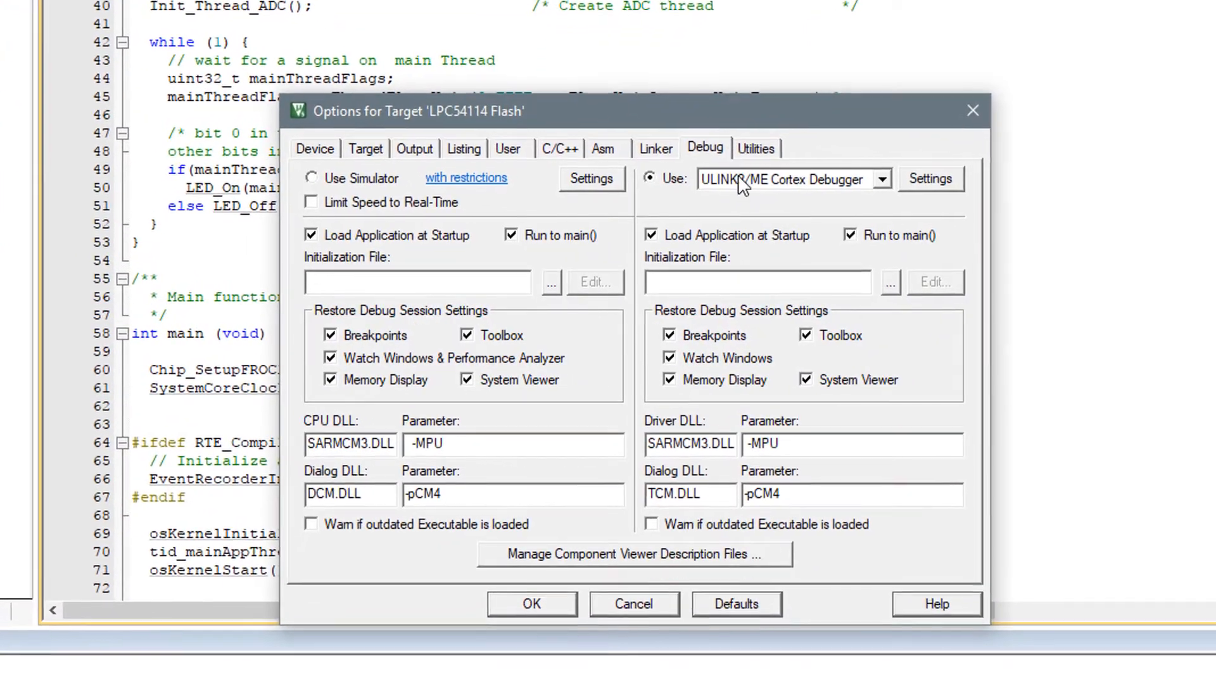
{"action": "left_click", "coordinate": [882, 179]}
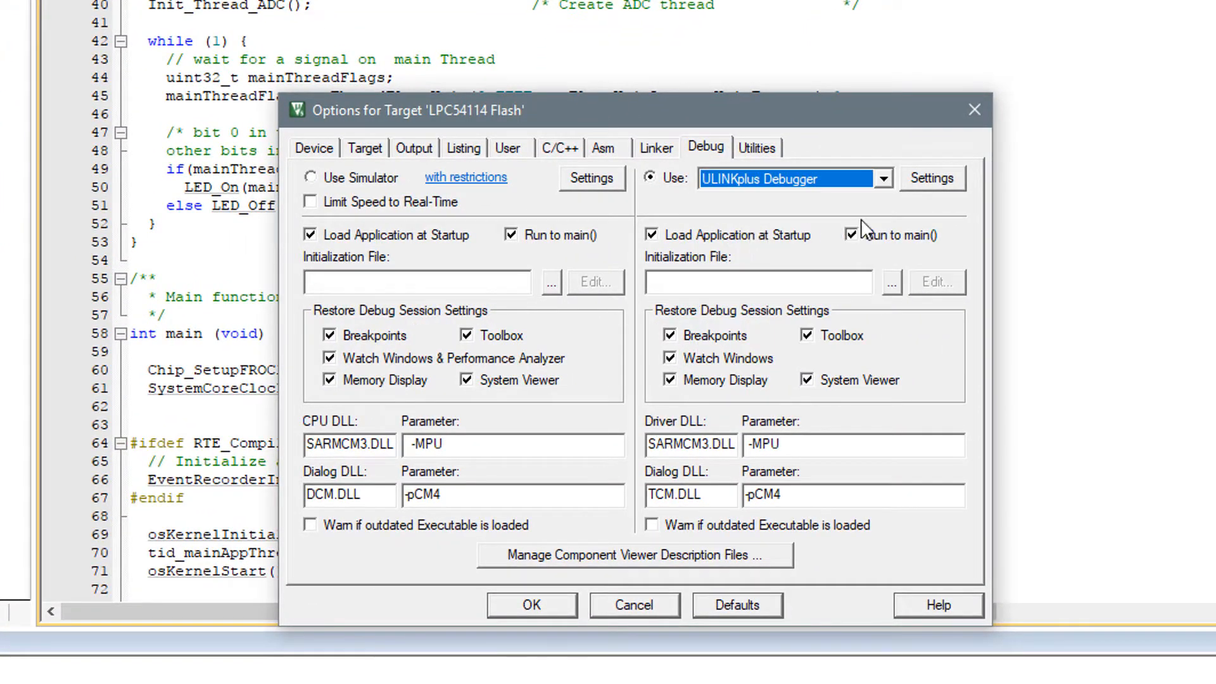
{"action": "left_click", "coordinate": [930, 177]}
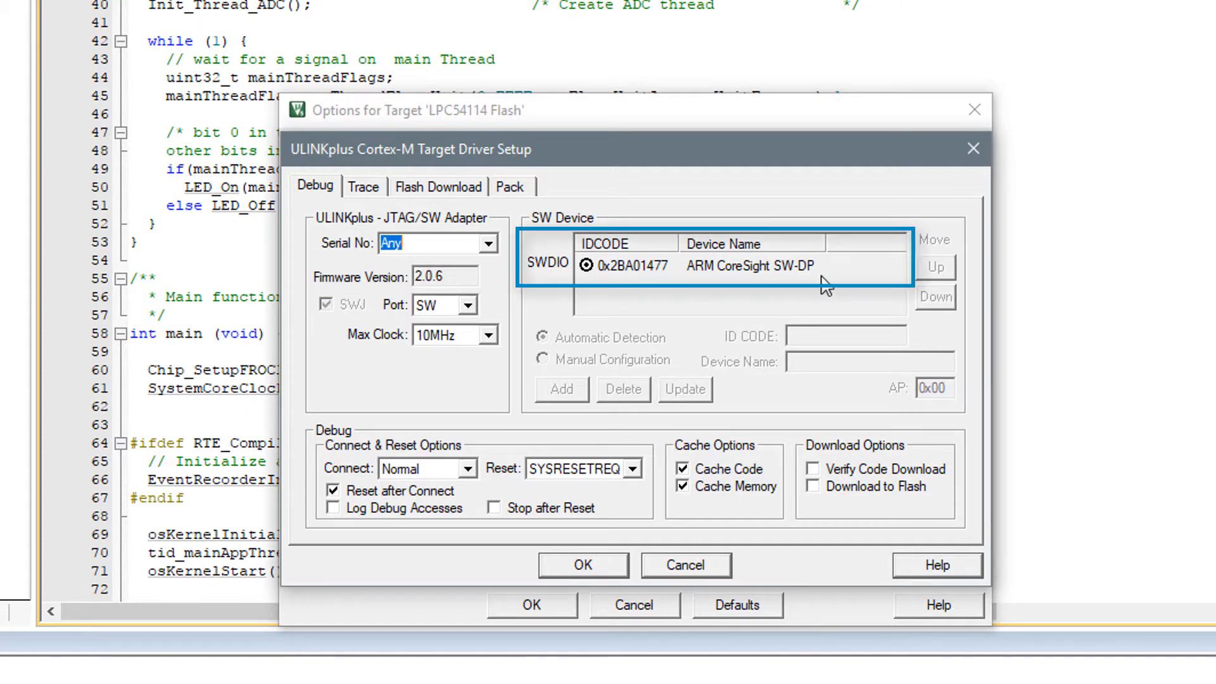
{"action": "mouse_move", "coordinate": [566, 291]}
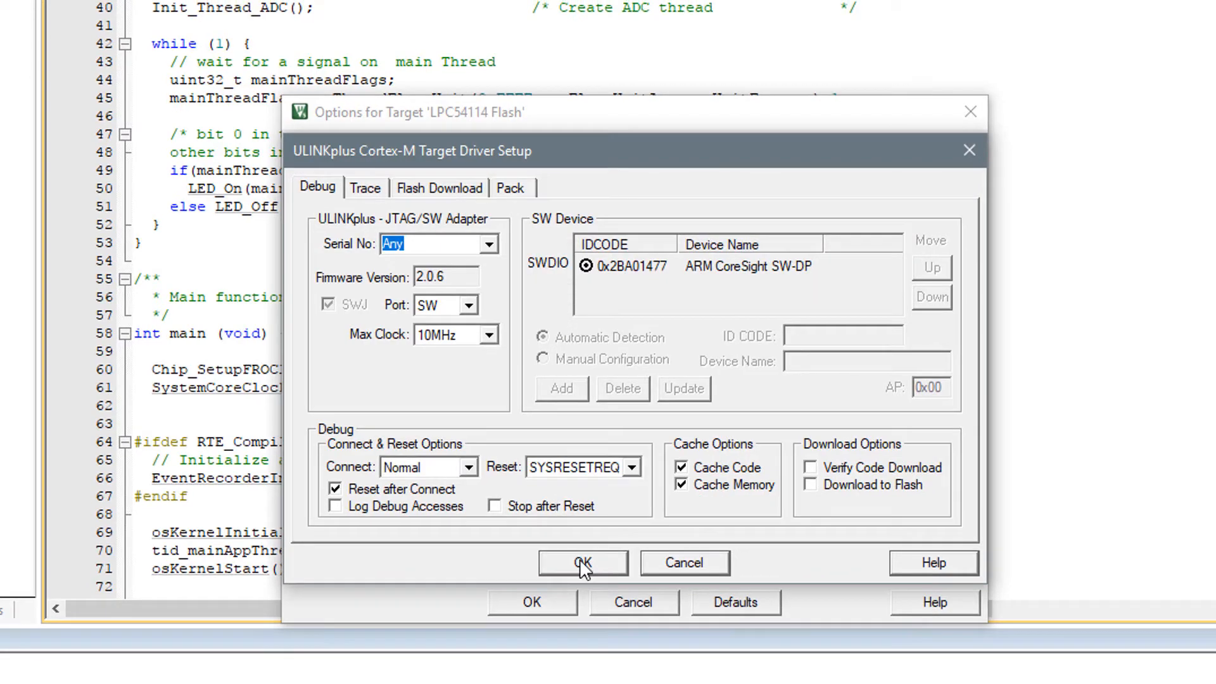
{"action": "left_click", "coordinate": [582, 563]}
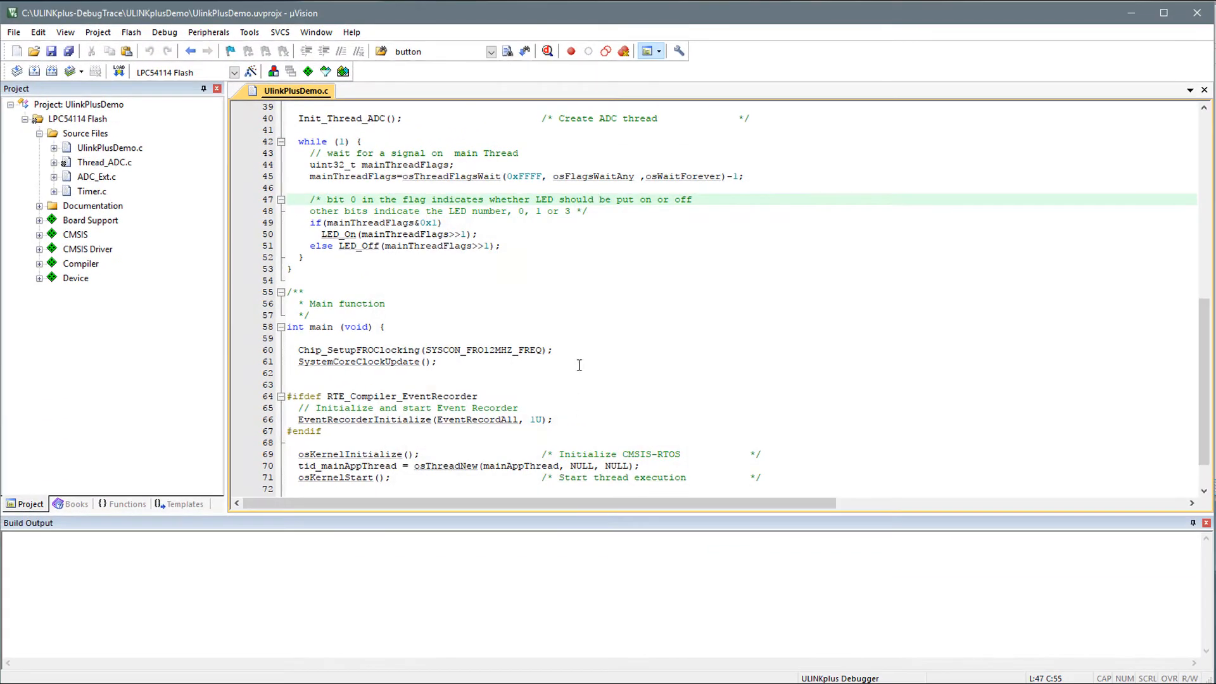
{"action": "mouse_move", "coordinate": [547, 51]}
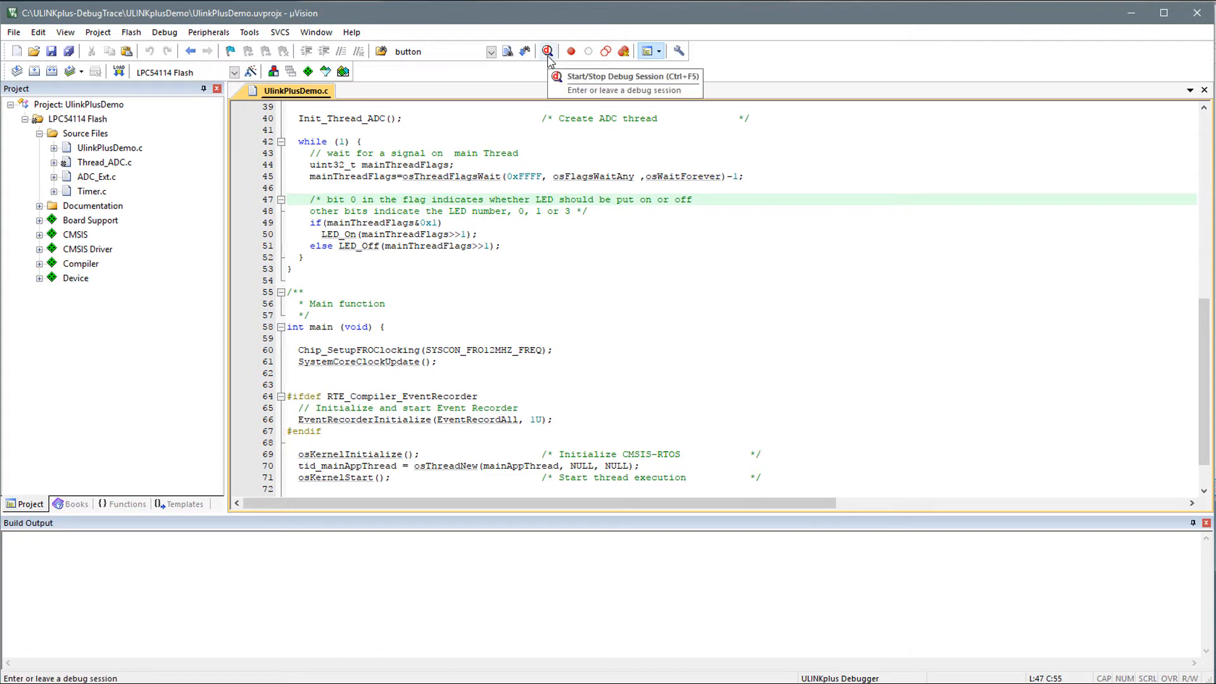
- Start a debug session loading UlinkPlusDemo.axf and show the RTX RTOS kernel status view
{"action": "left_click", "coordinate": [547, 51]}
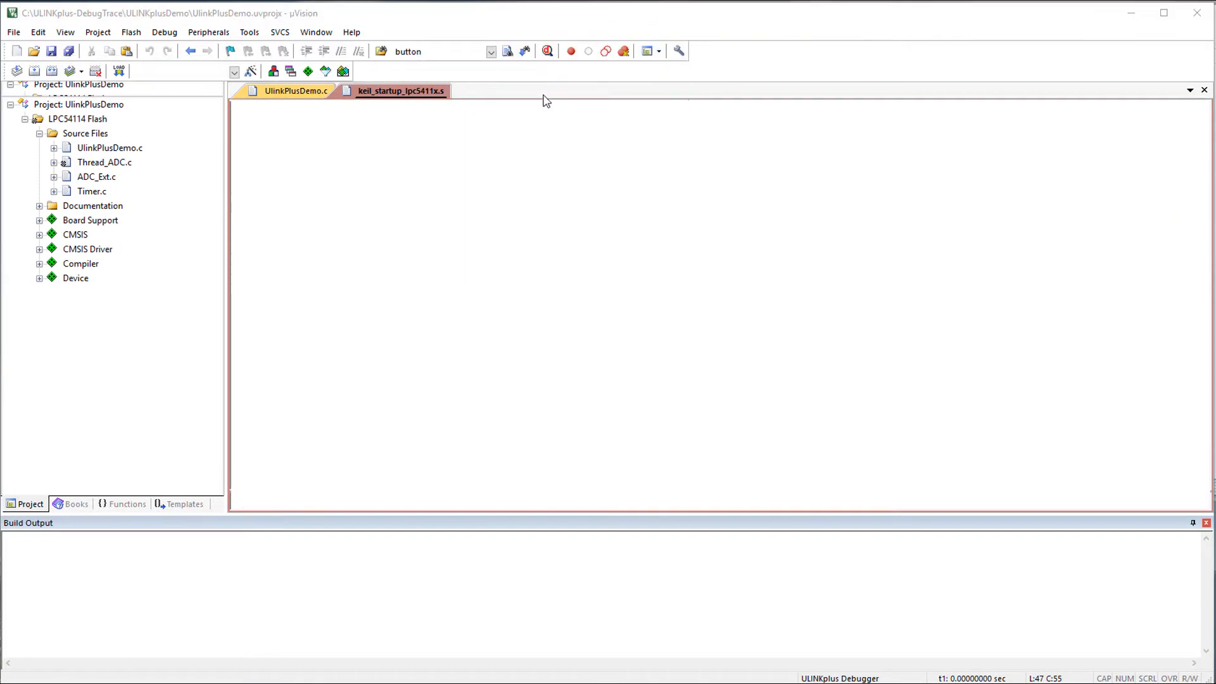
{"action": "left_click", "coordinate": [546, 50]}
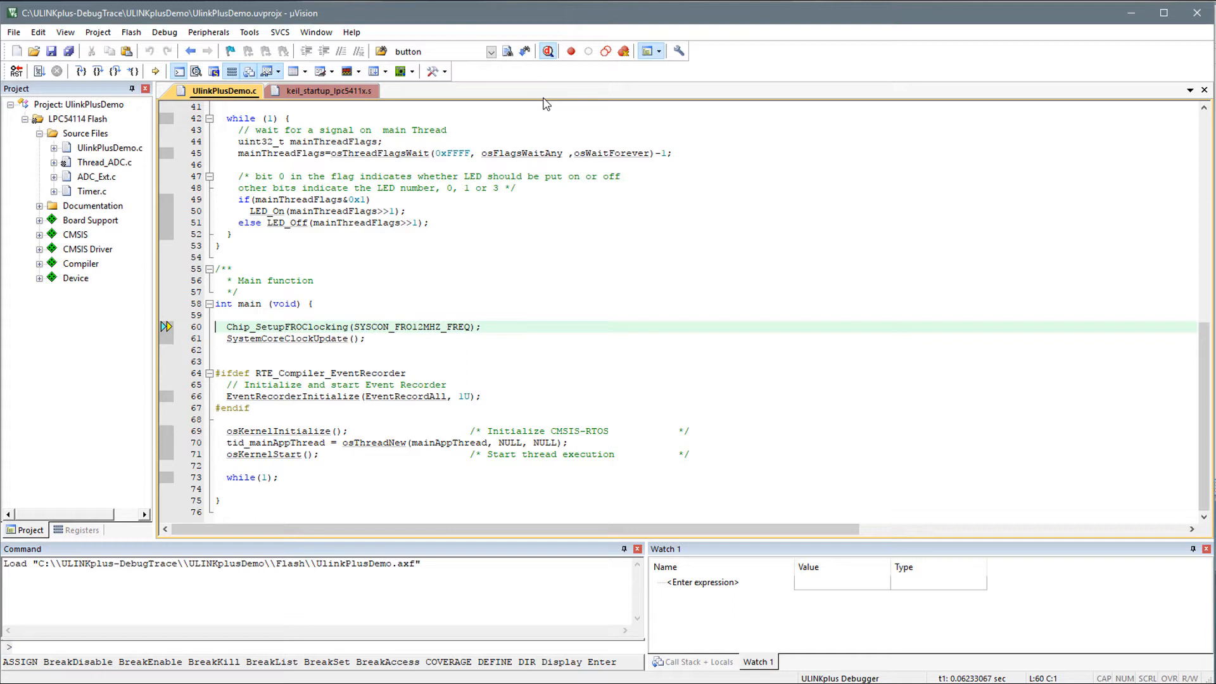
{"action": "mouse_move", "coordinate": [87, 30]}
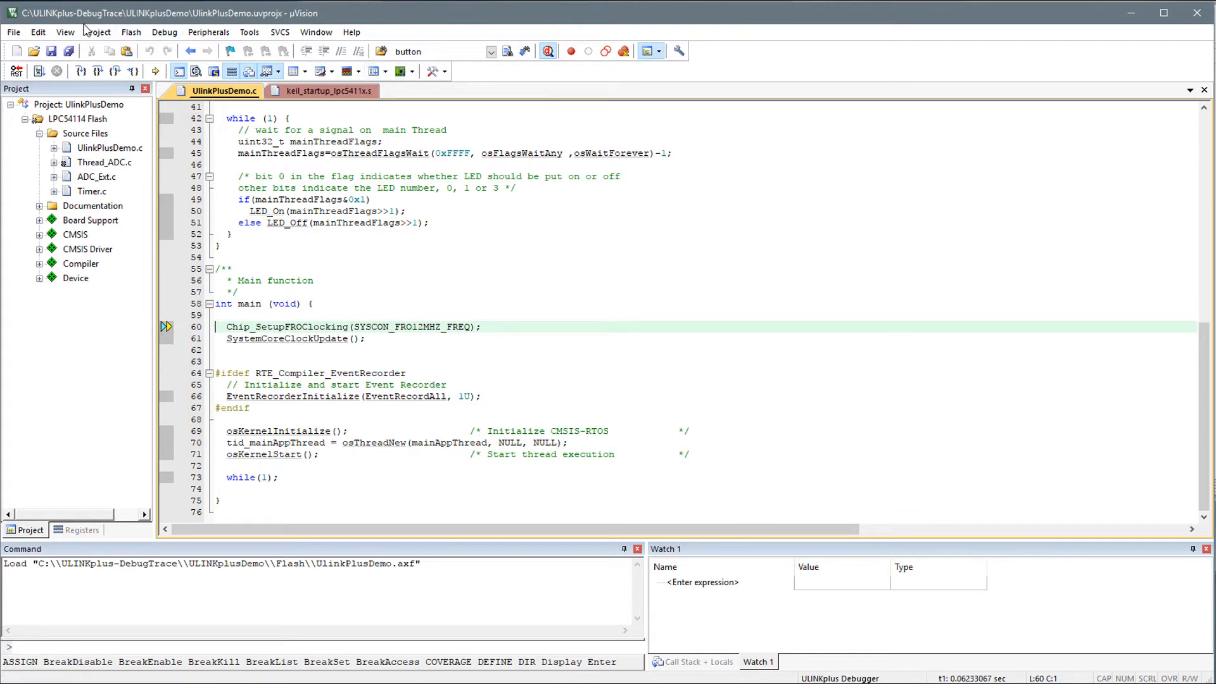
{"action": "left_click", "coordinate": [64, 31]}
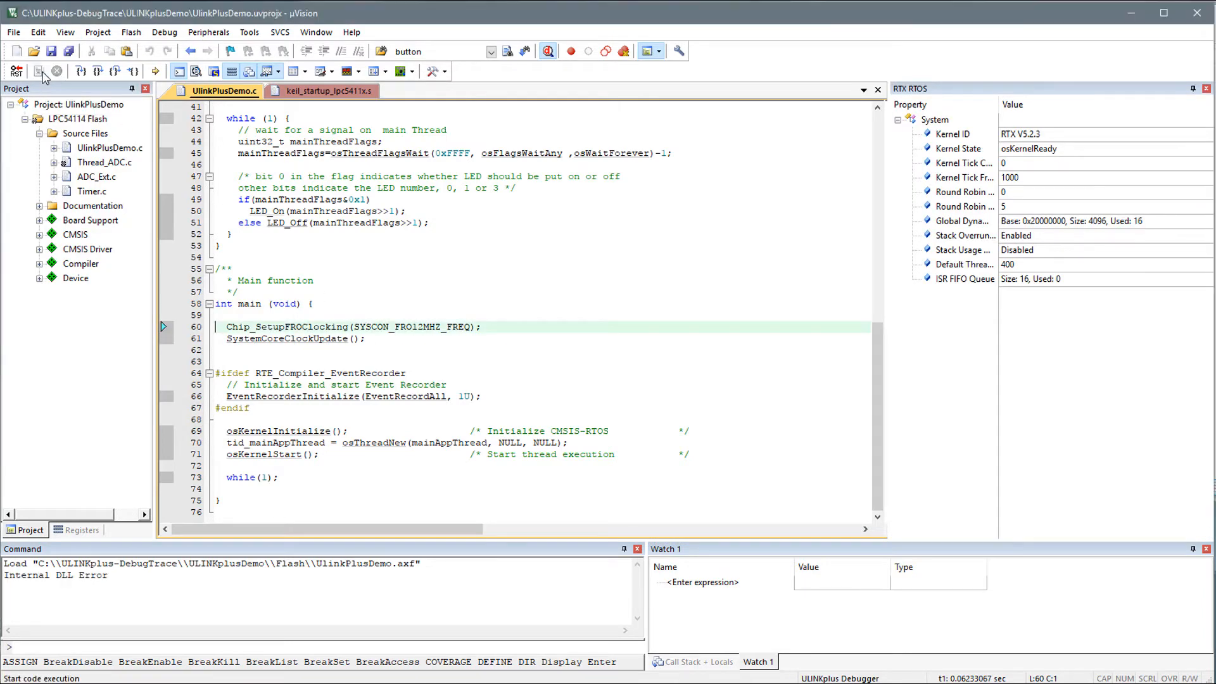
- Run the program and expand the RTX thread list to show Thread_ADC details
{"action": "left_click", "coordinate": [543, 51]}
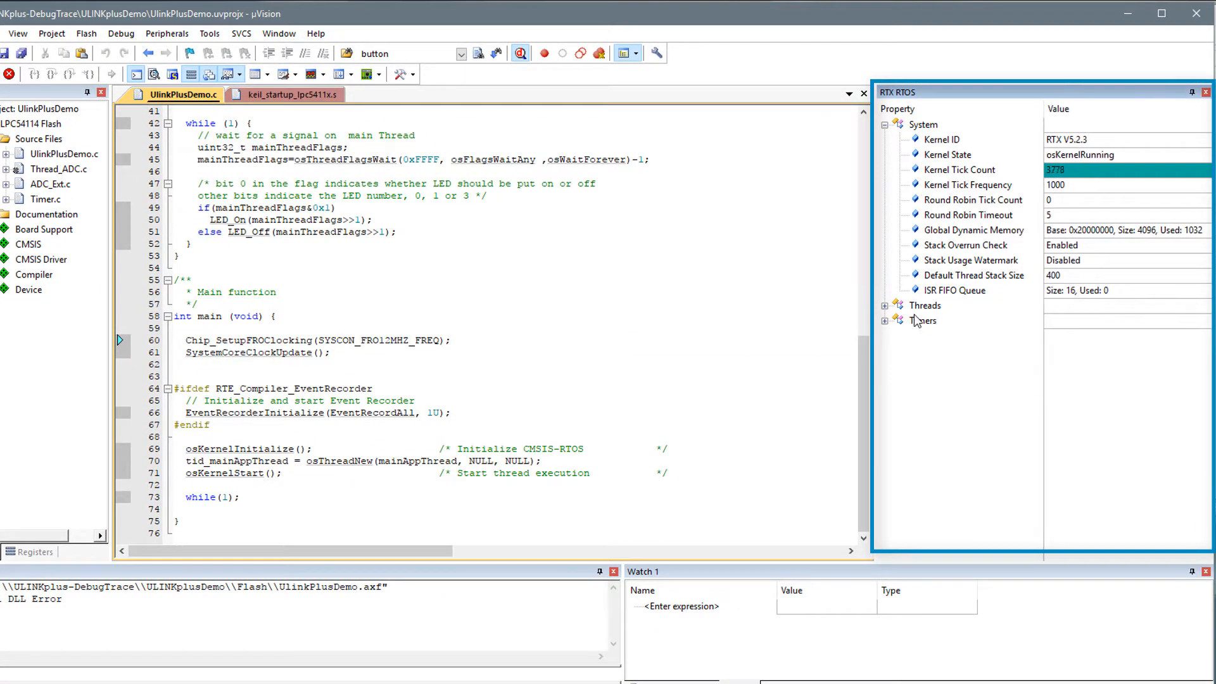
{"action": "left_click", "coordinate": [884, 306]}
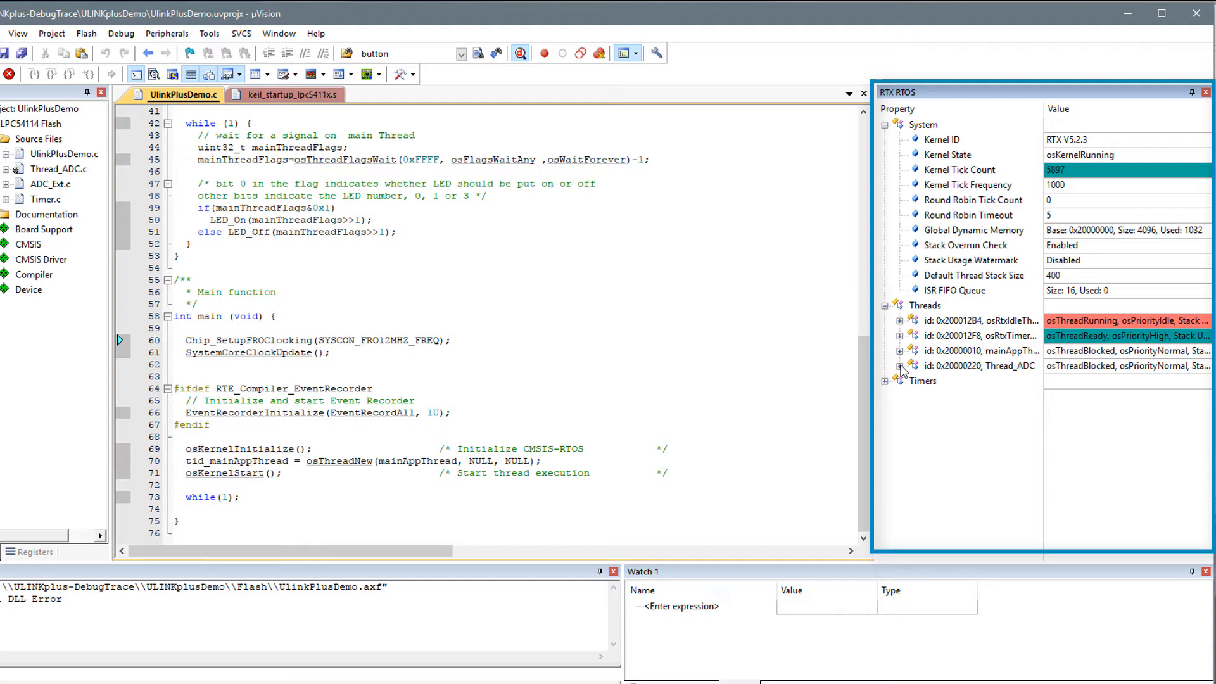
{"action": "left_click", "coordinate": [901, 365]}
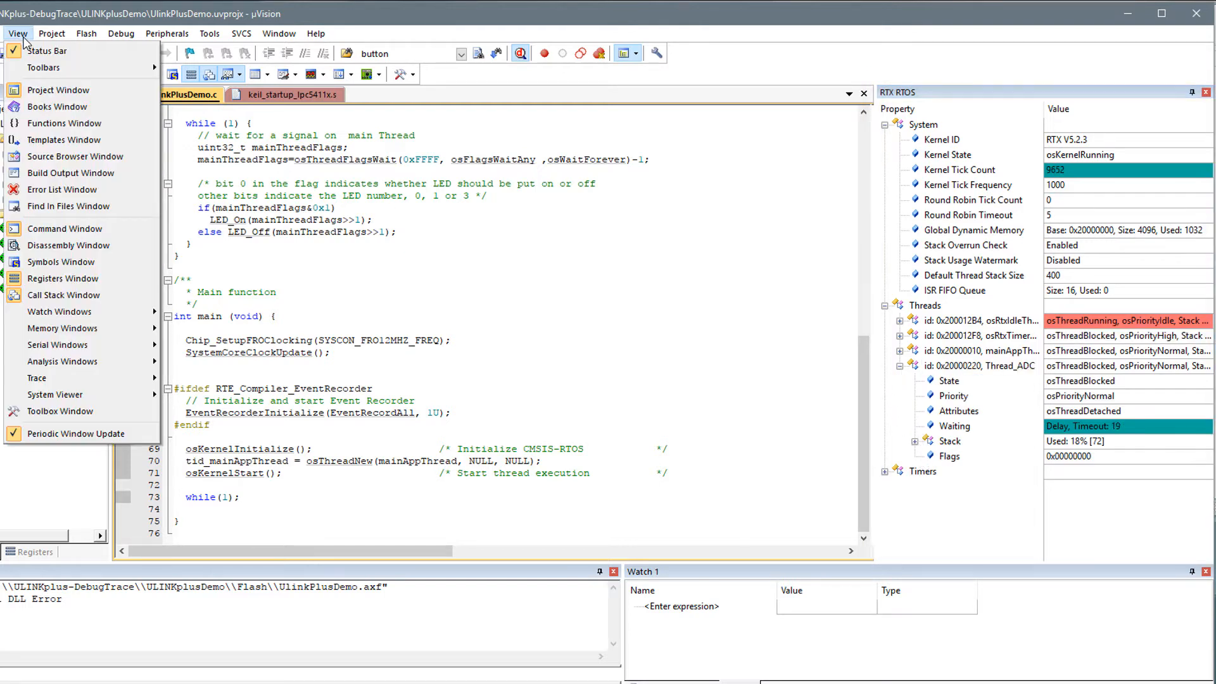
- Bring up the Event Recorder log of RTX events
{"action": "left_click", "coordinate": [62, 361]}
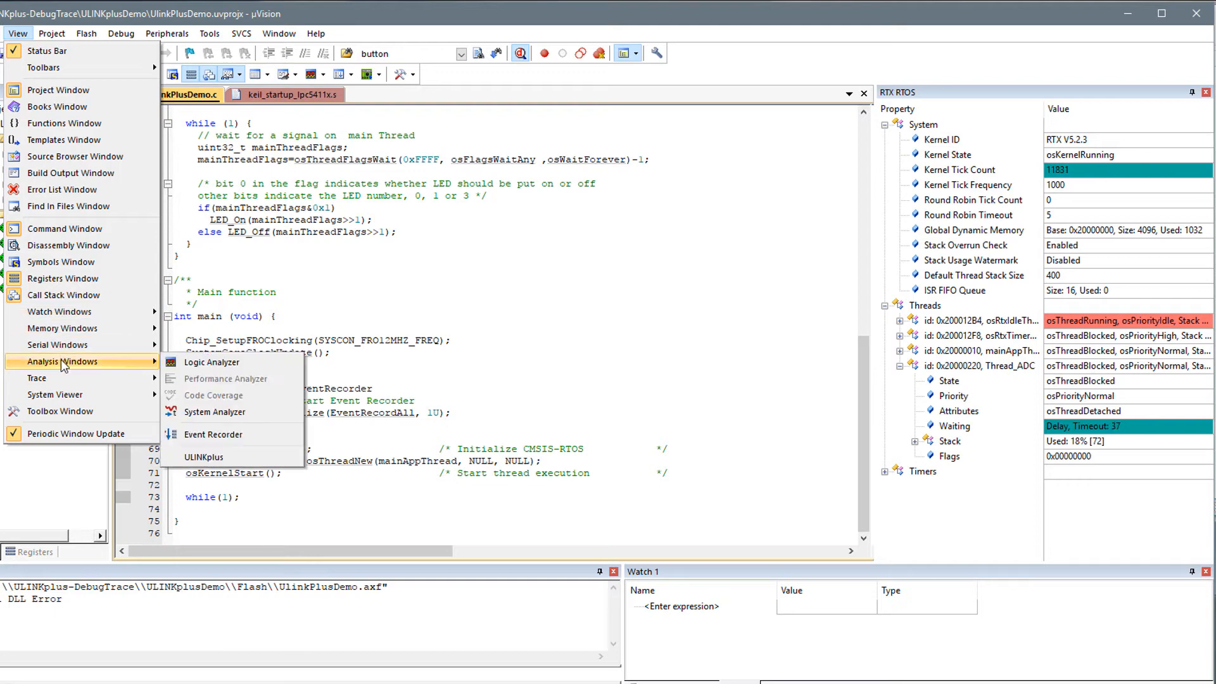
{"action": "left_click", "coordinate": [213, 433]}
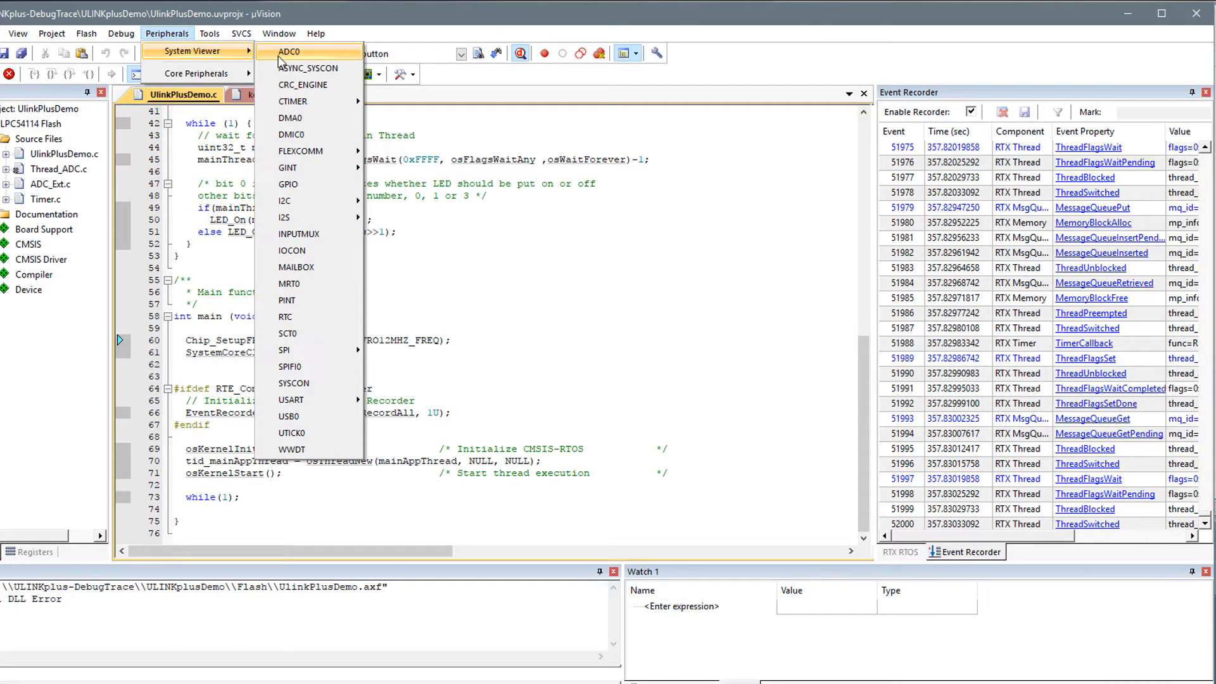
- Show the ADC0 peripheral registers with channel 1's DAT register expanded to its live result fields
{"action": "left_click", "coordinate": [290, 50]}
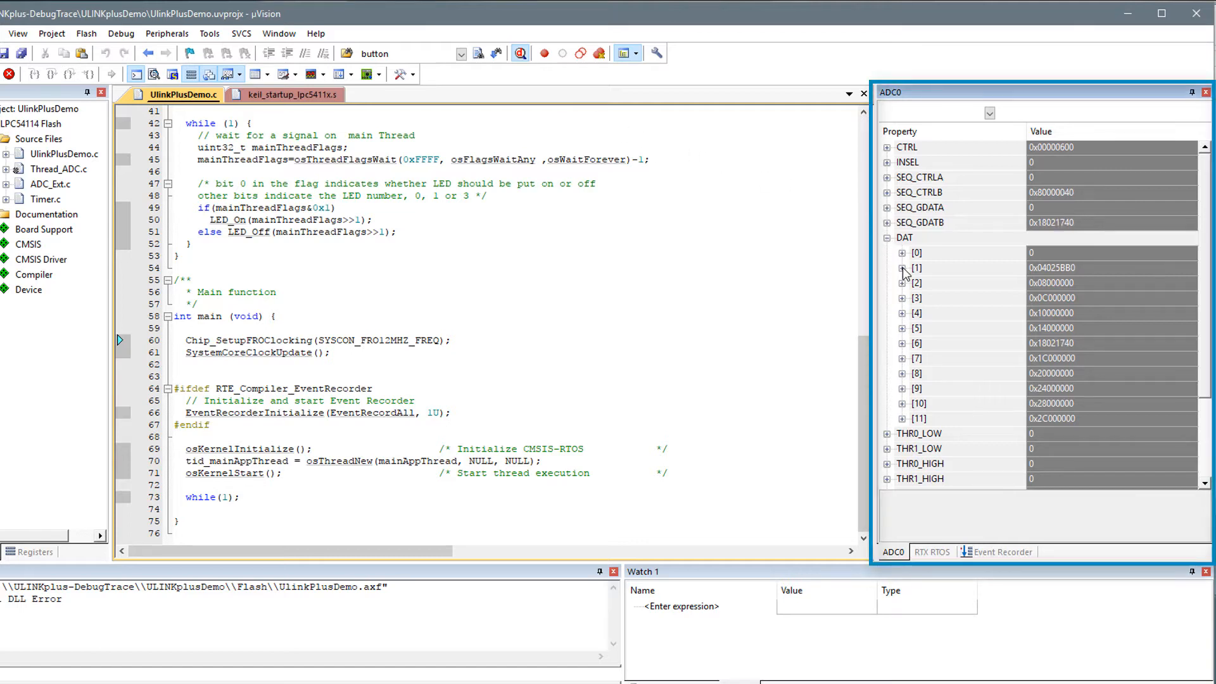
{"action": "left_click", "coordinate": [900, 268]}
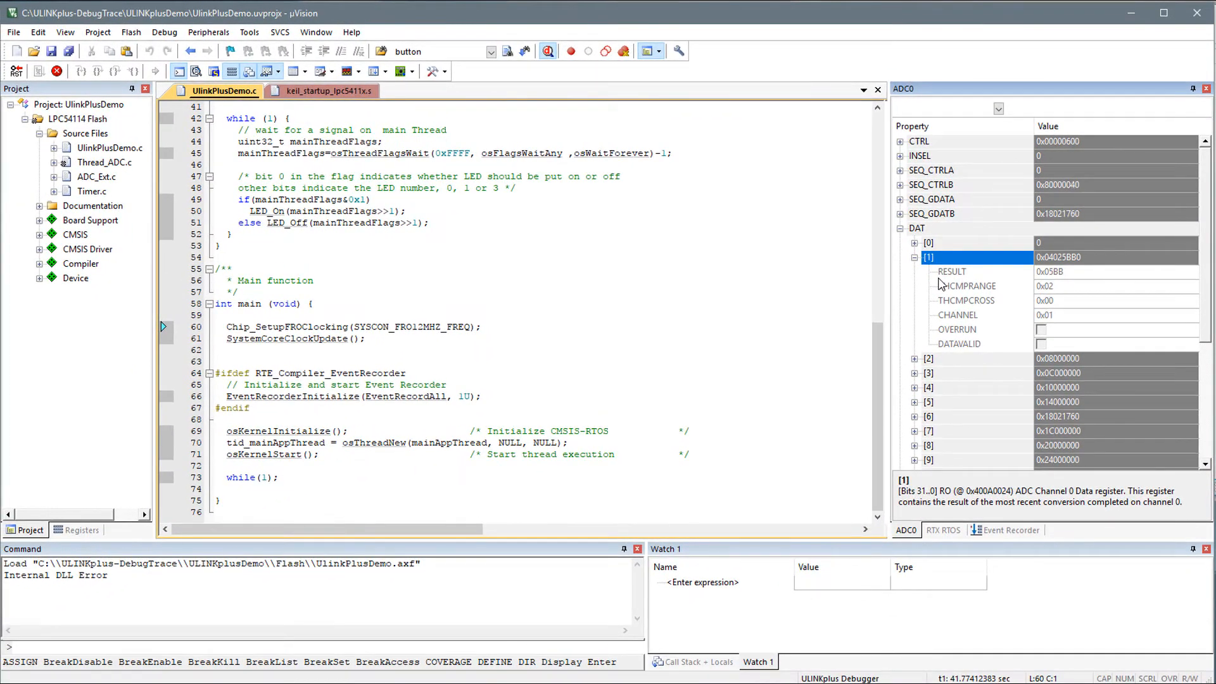
{"action": "left_click", "coordinate": [99, 162]}
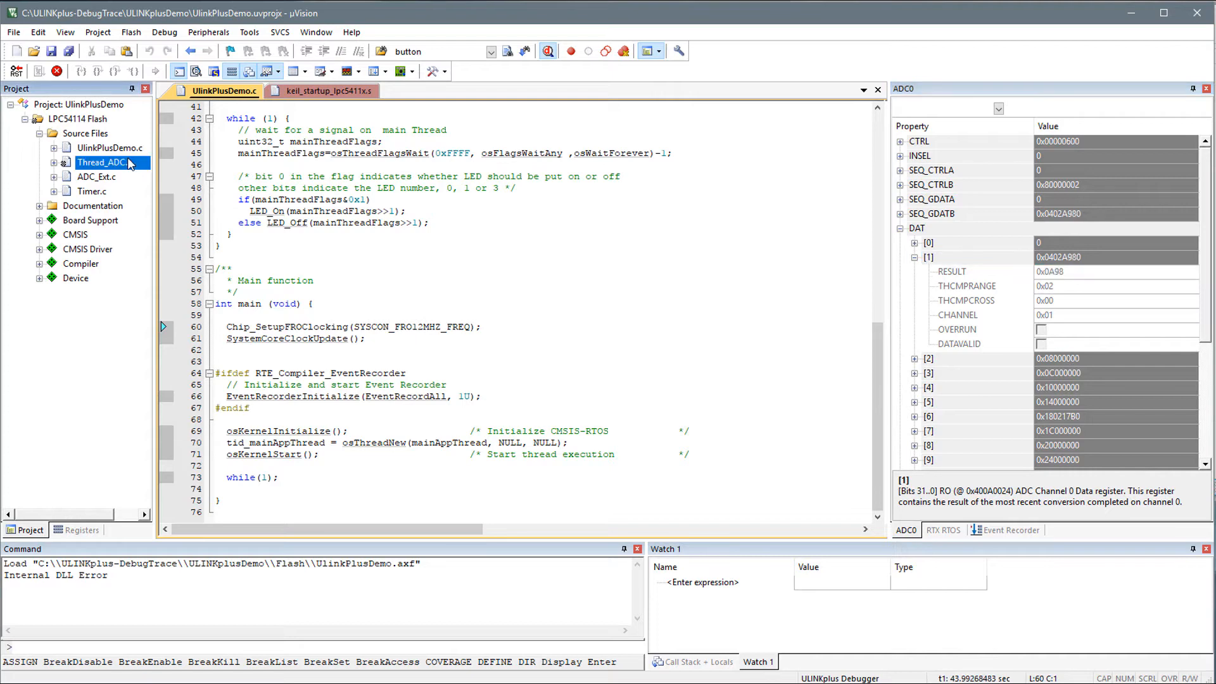
- Open Thread_ADC.c and add AIn1_voltage to Watch 1 with its live unsigned int value
{"action": "double_click", "coordinate": [101, 163]}
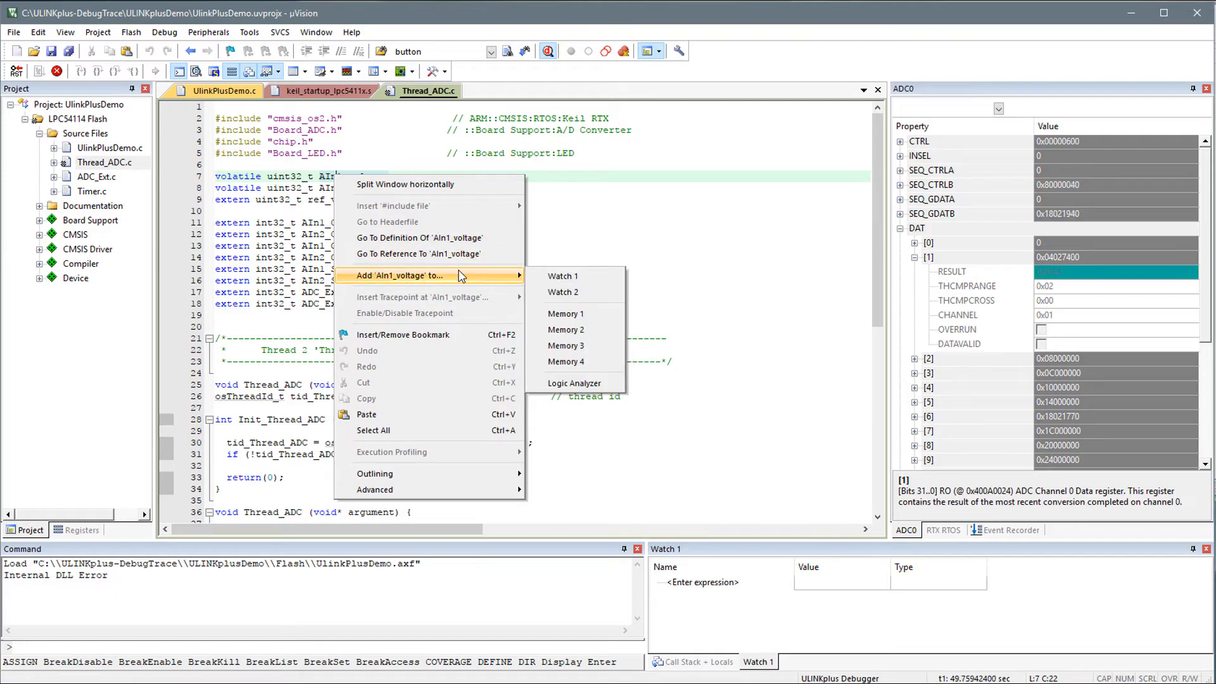
{"action": "left_click", "coordinate": [561, 277]}
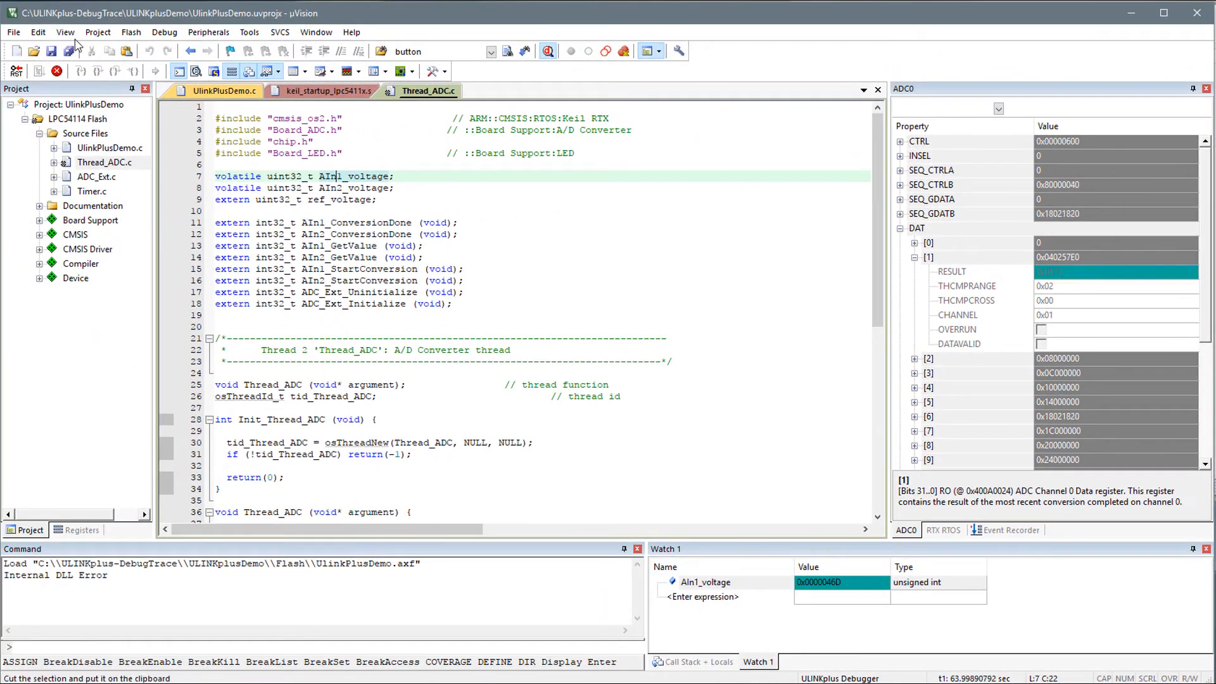
{"action": "left_click", "coordinate": [64, 32]}
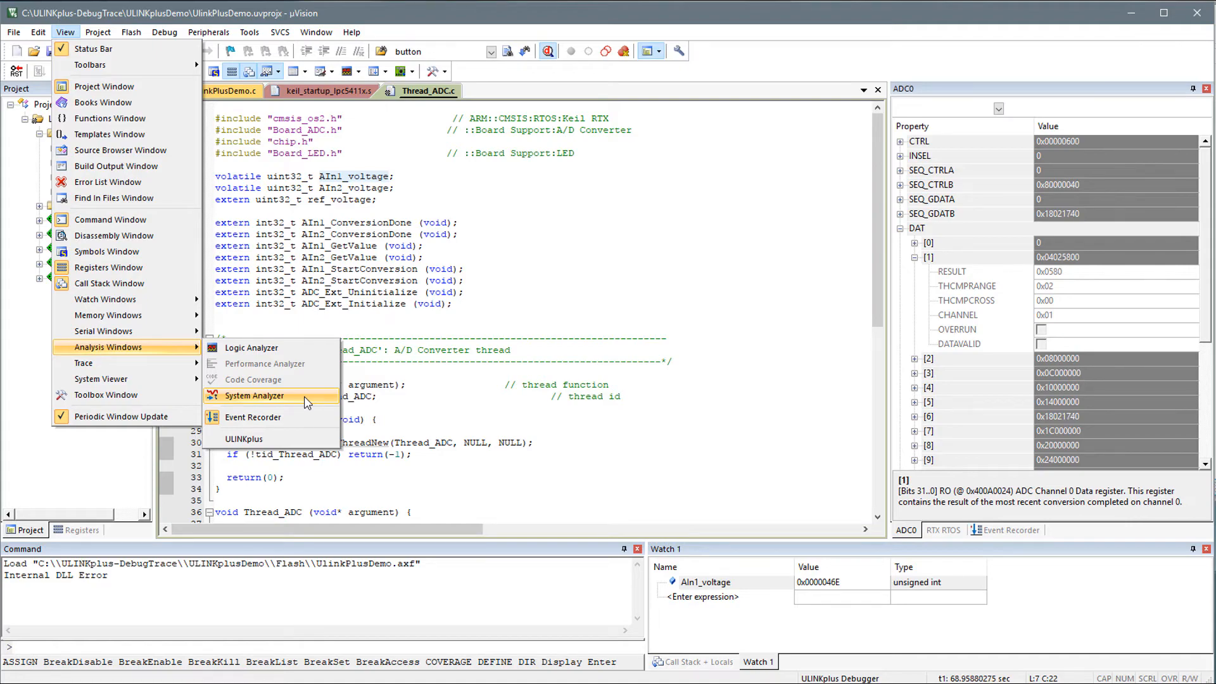
- Show the System Analyzer plotting the core clock near 12.024 MHz, then end the session
{"action": "left_click", "coordinate": [255, 395]}
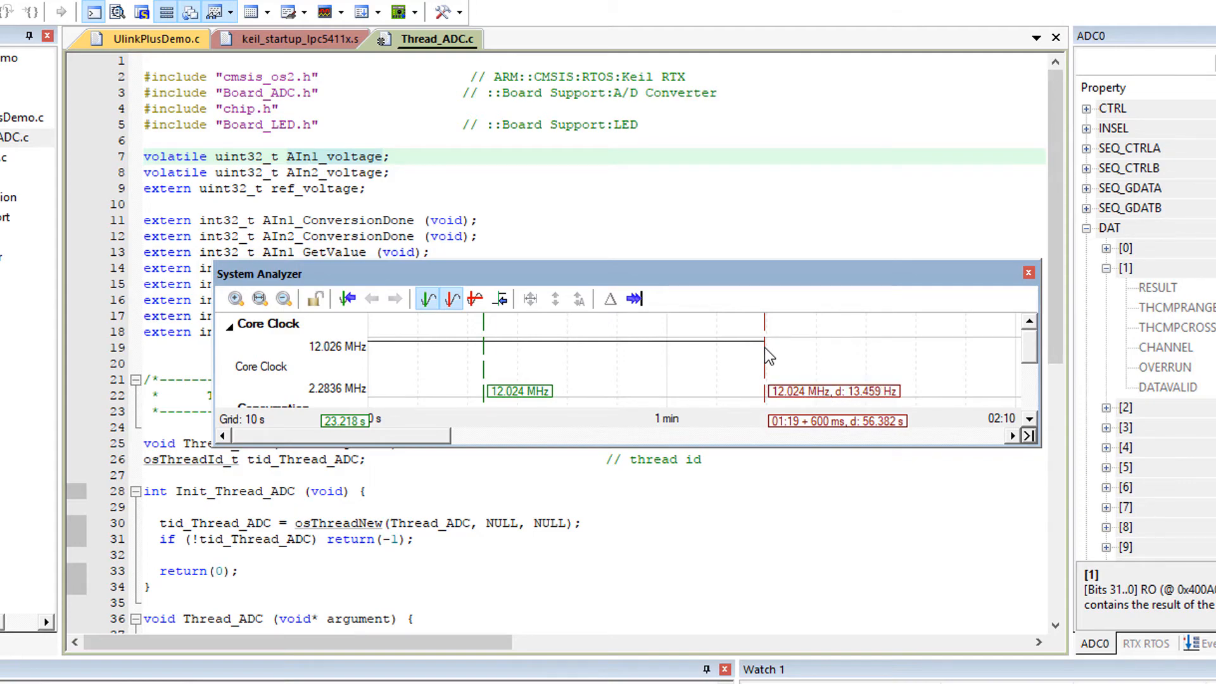
{"action": "left_click", "coordinate": [549, 51]}
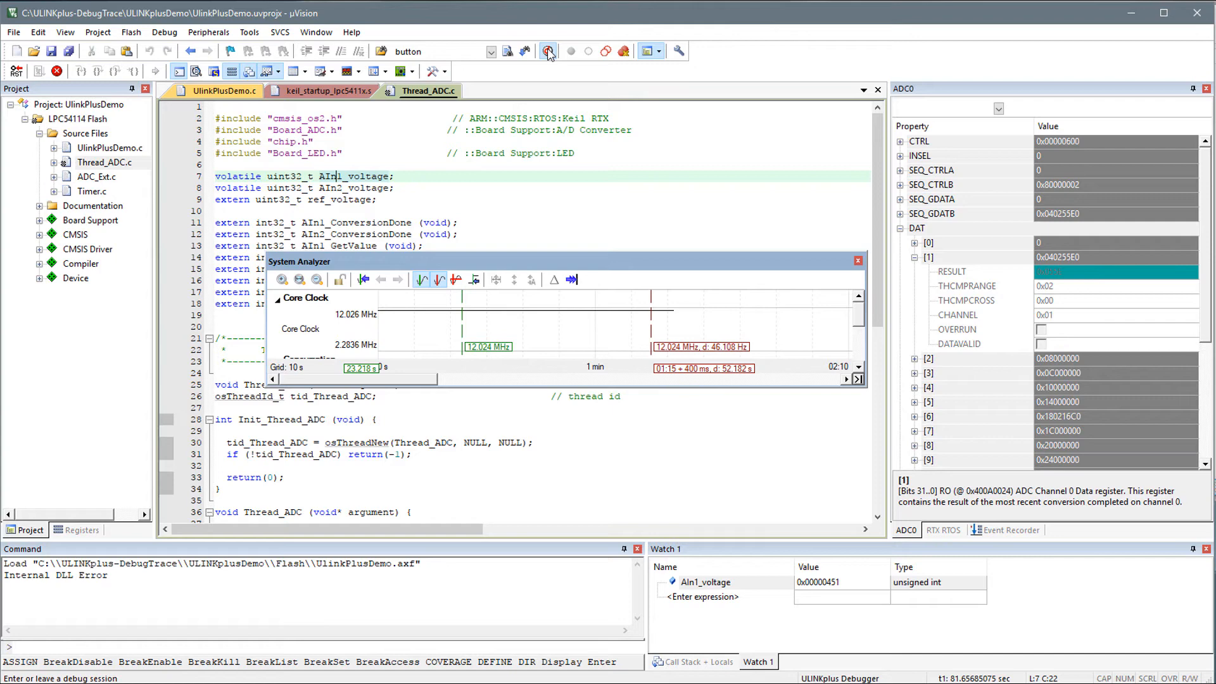
- Enable Trace in the ULINKplus Trace settings with the 12 MHz core clock and confirm
{"action": "left_click", "coordinate": [547, 51]}
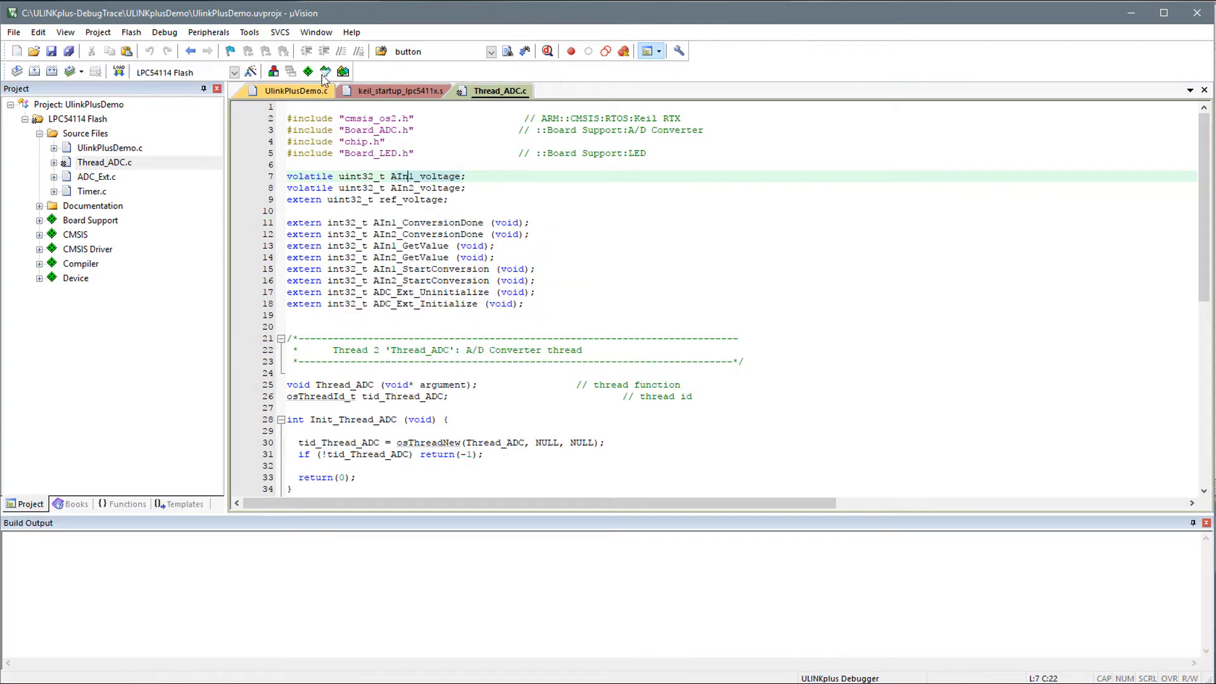
{"action": "left_click", "coordinate": [251, 71]}
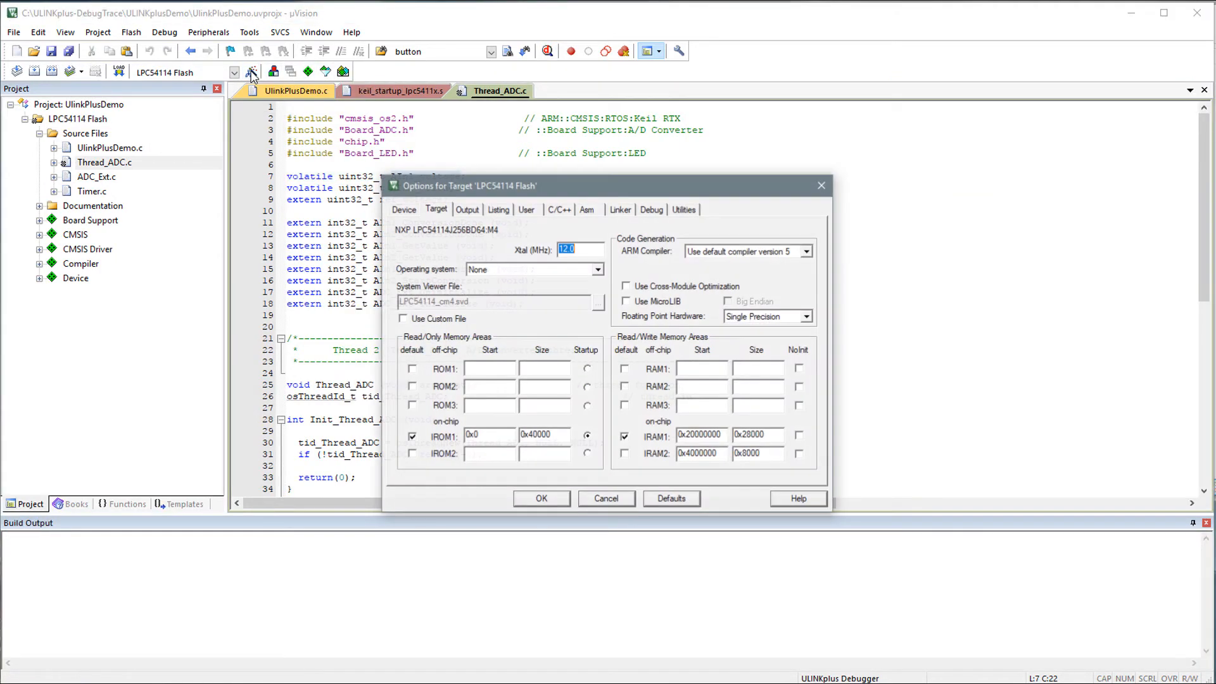
{"action": "left_click", "coordinate": [651, 209]}
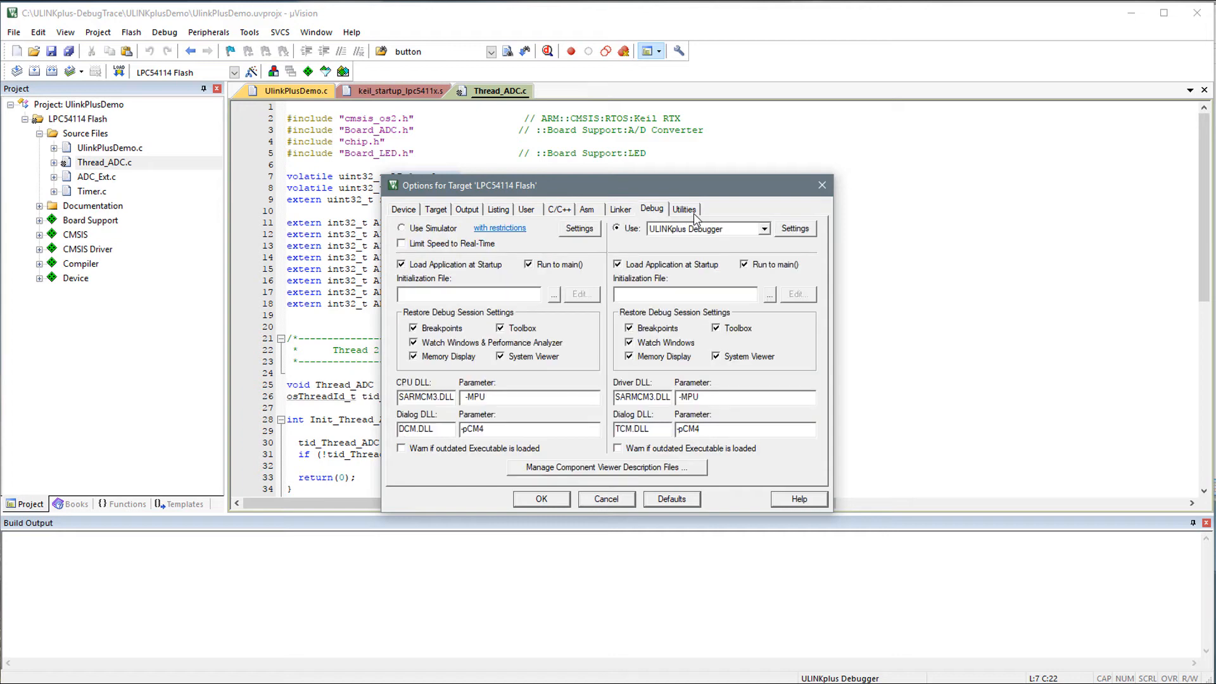
{"action": "left_click", "coordinate": [793, 228]}
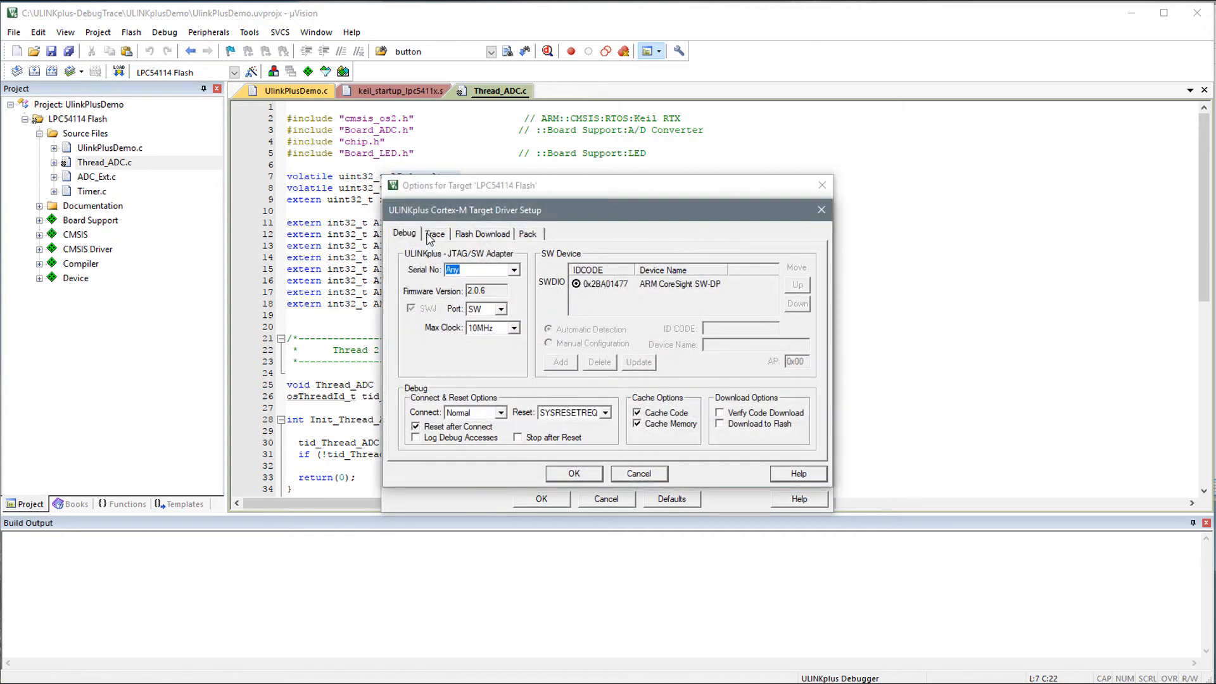
{"action": "left_click", "coordinate": [435, 233]}
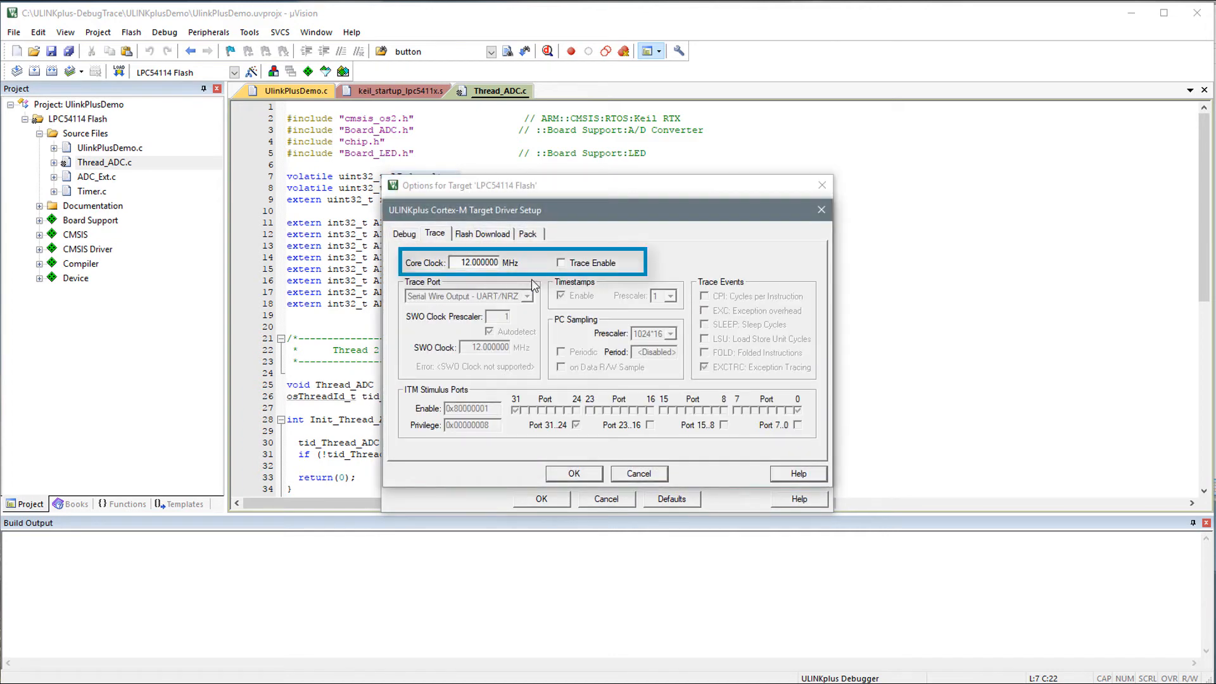
{"action": "left_click", "coordinate": [561, 262]}
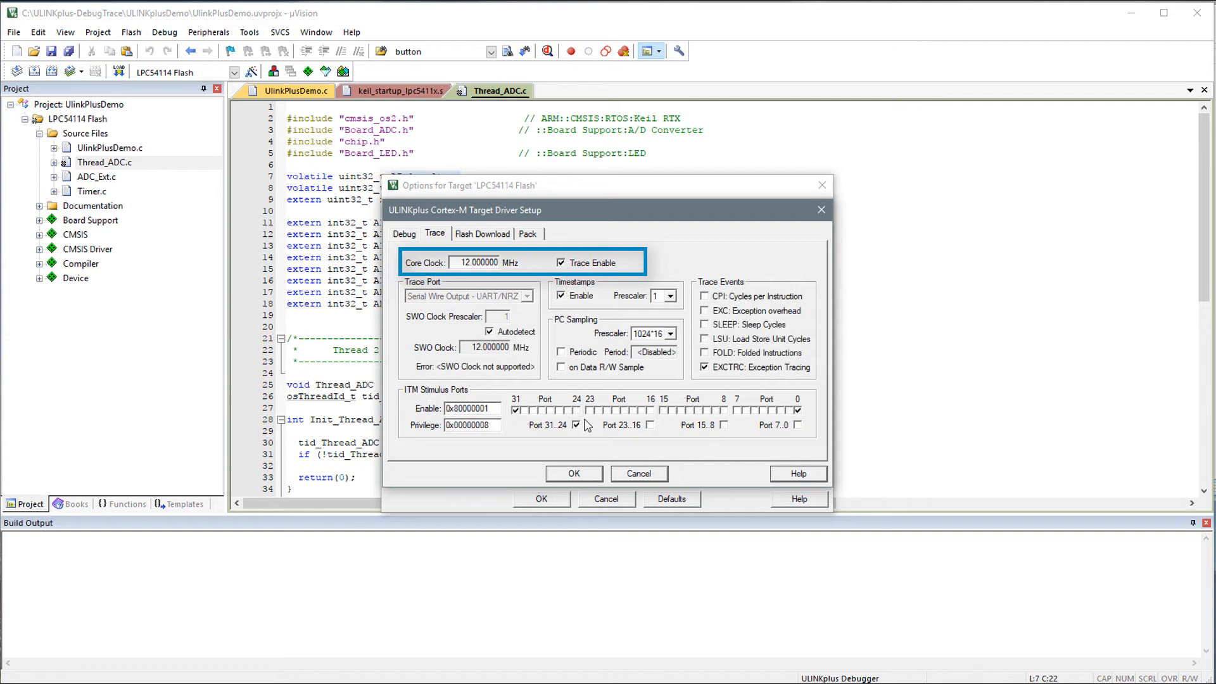
{"action": "left_click", "coordinate": [572, 473]}
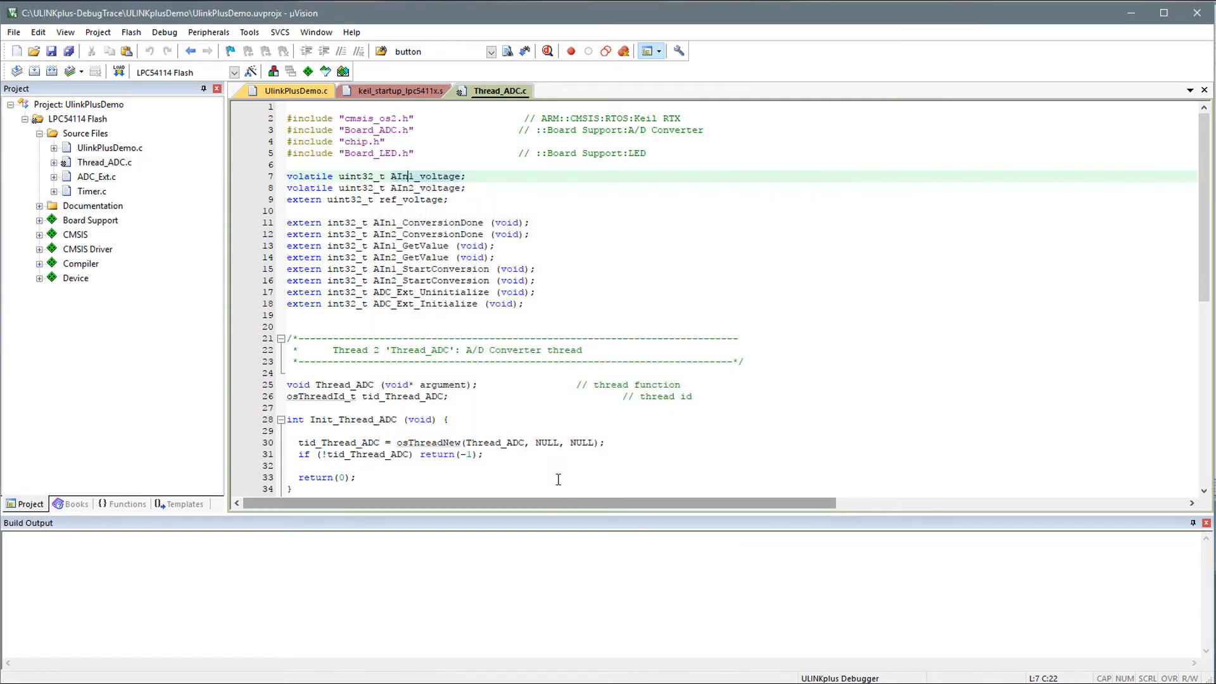
{"action": "mouse_move", "coordinate": [562, 412]}
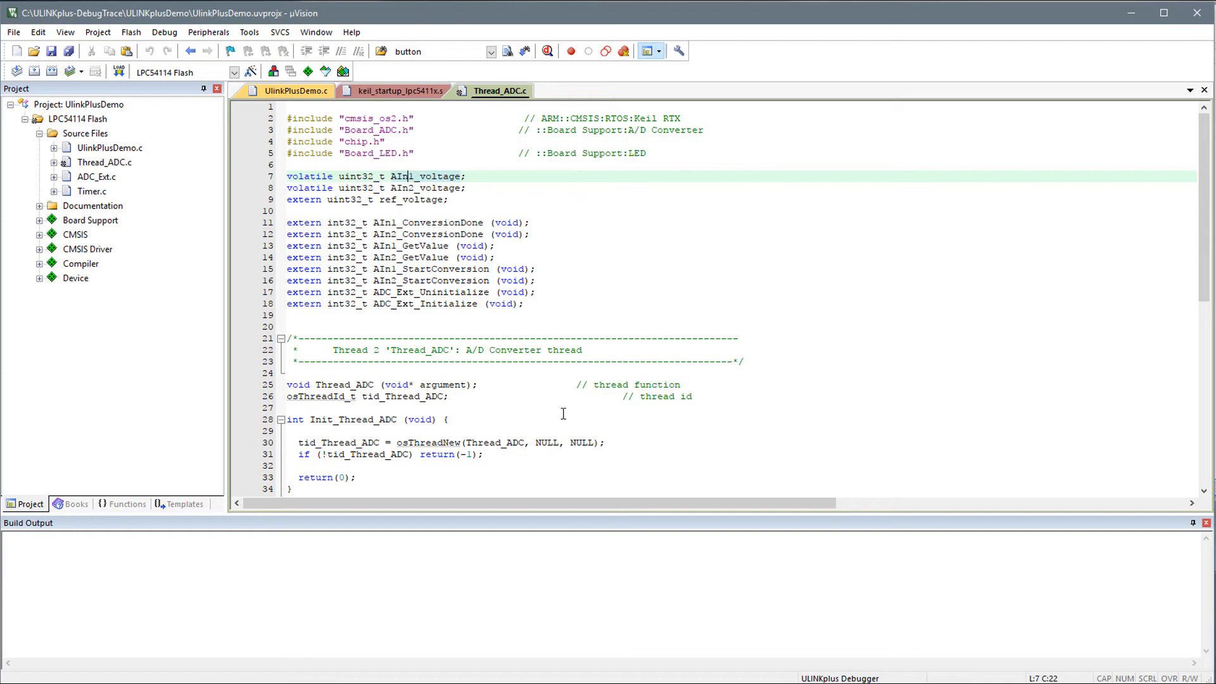
{"action": "mouse_move", "coordinate": [547, 51]}
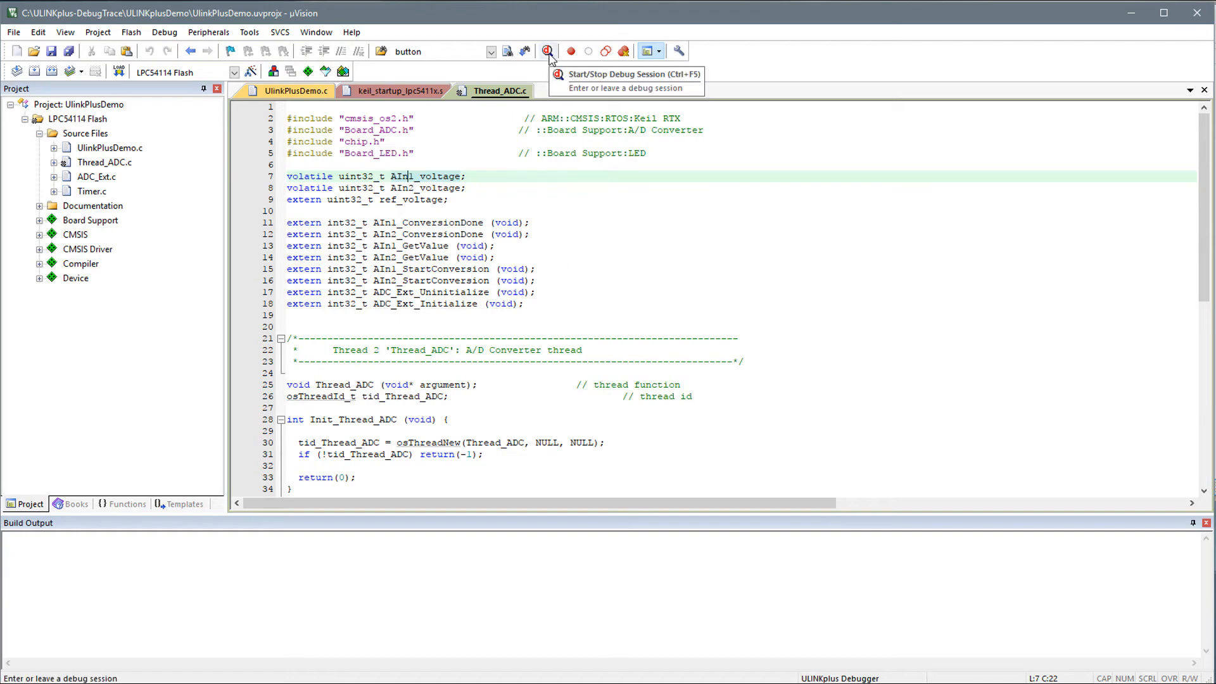
- Restart debugging and graph AIn1_voltage in the System Analyzer with auto-scroll following new data
{"action": "left_click", "coordinate": [548, 51]}
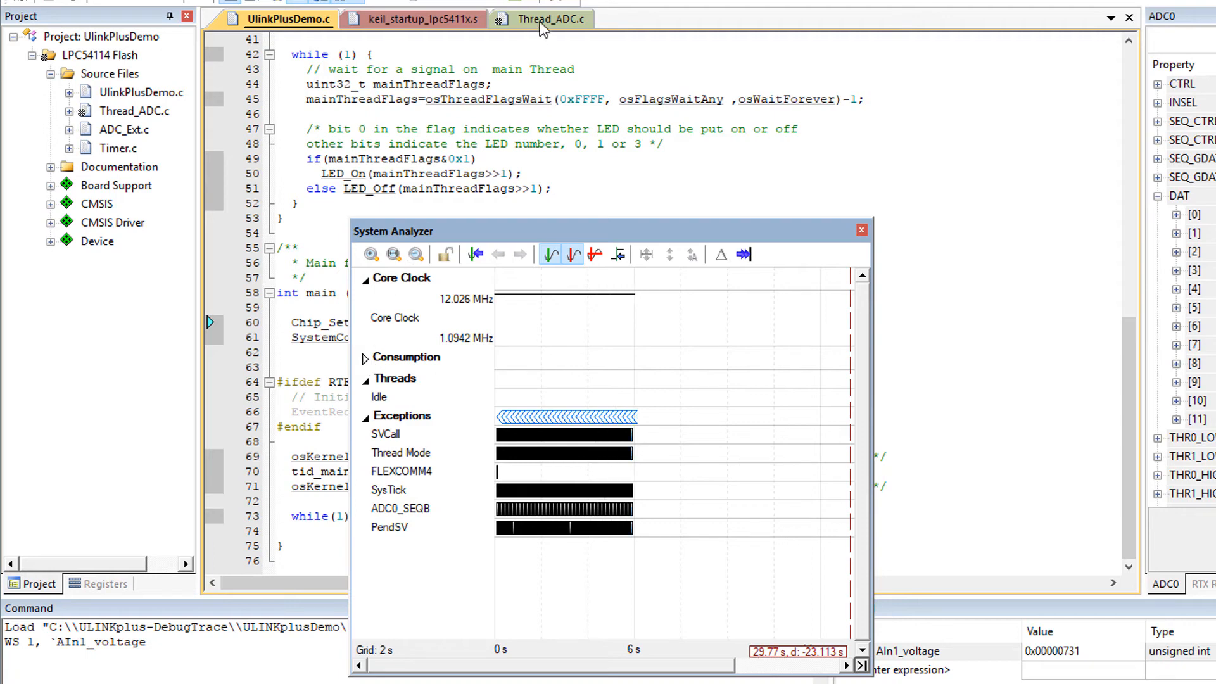
{"action": "right_click", "coordinate": [456, 129]}
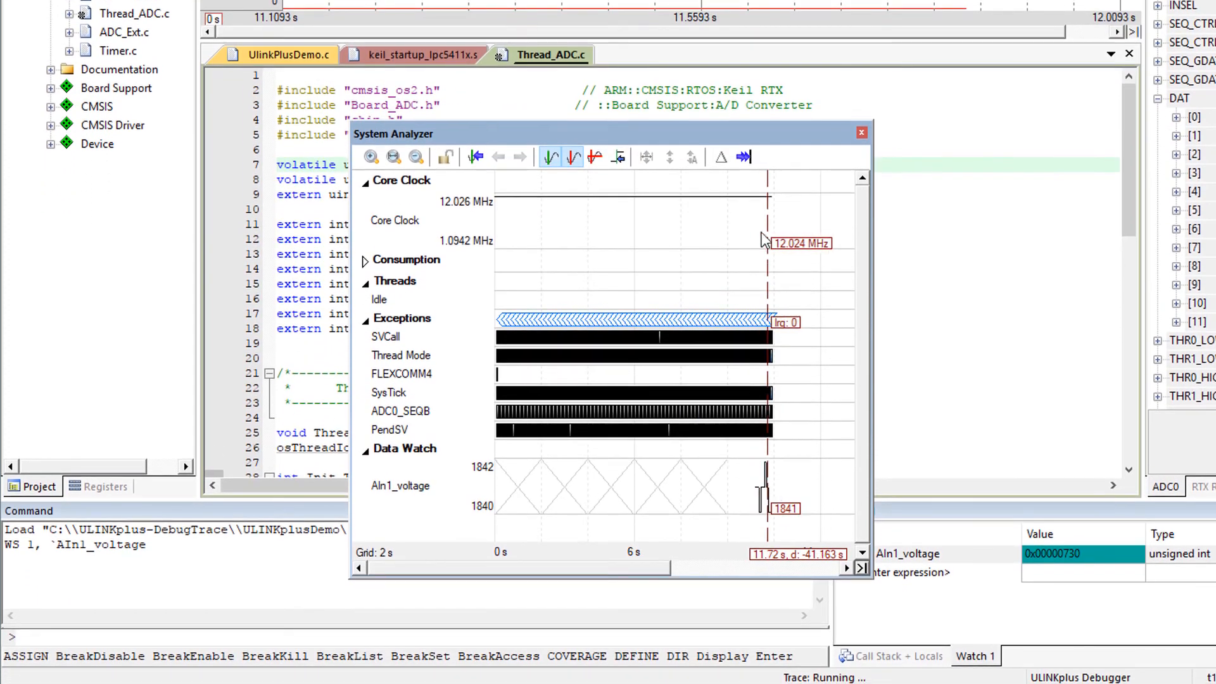
{"action": "left_click", "coordinate": [743, 156]}
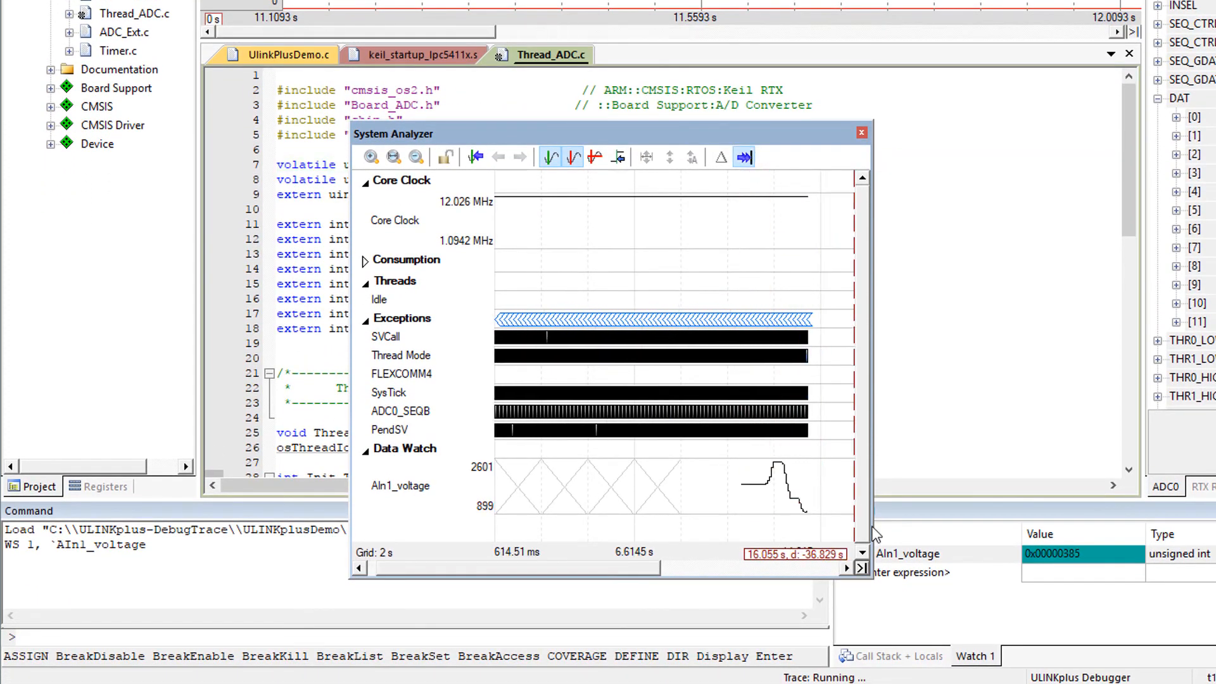